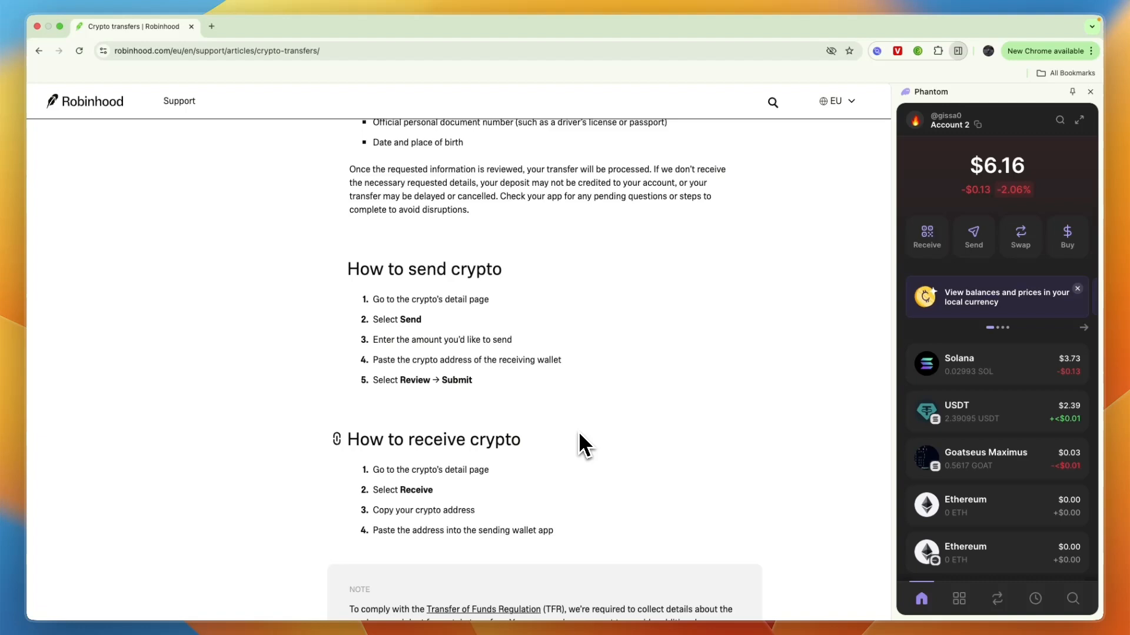
{"action": "mouse_move", "coordinate": [542, 432]}
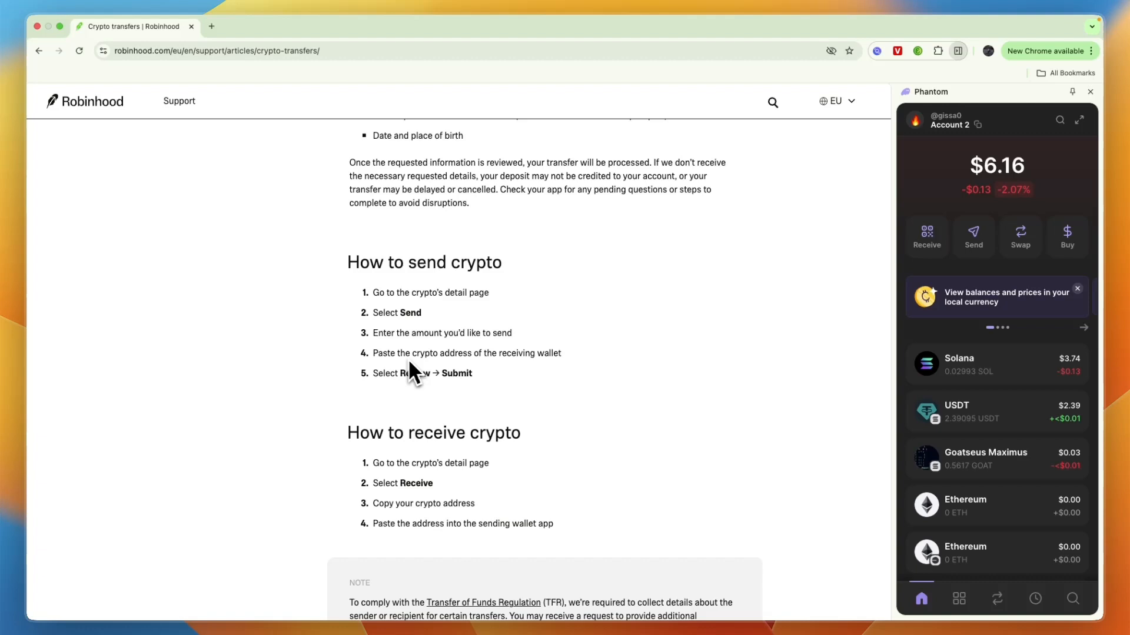
{"action": "mouse_move", "coordinate": [580, 382]}
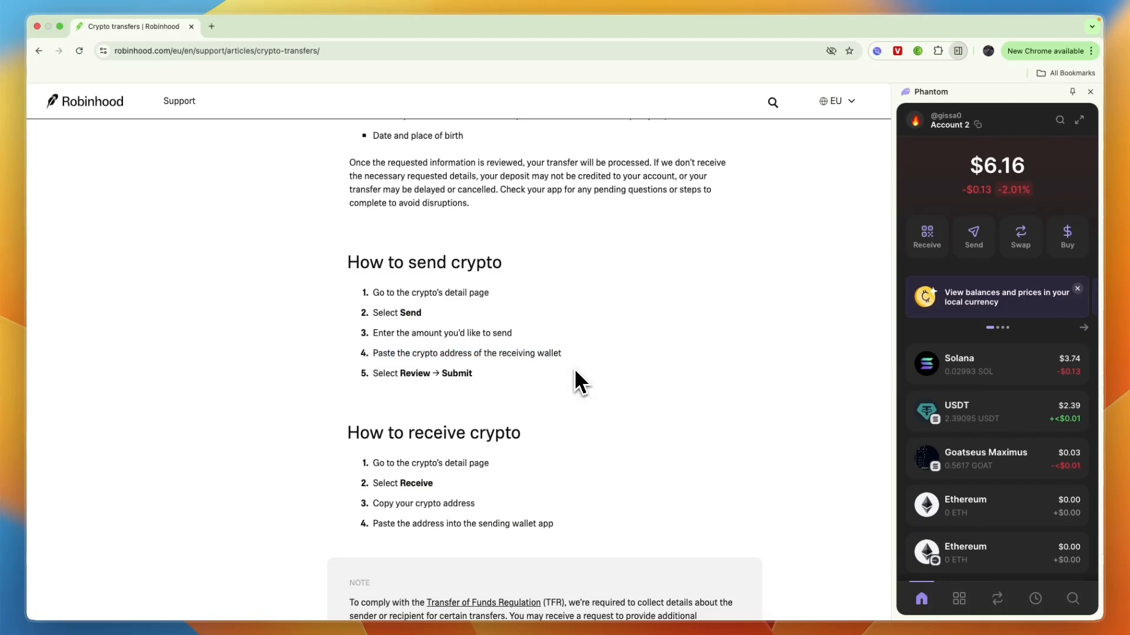
{"action": "mouse_move", "coordinate": [607, 382]}
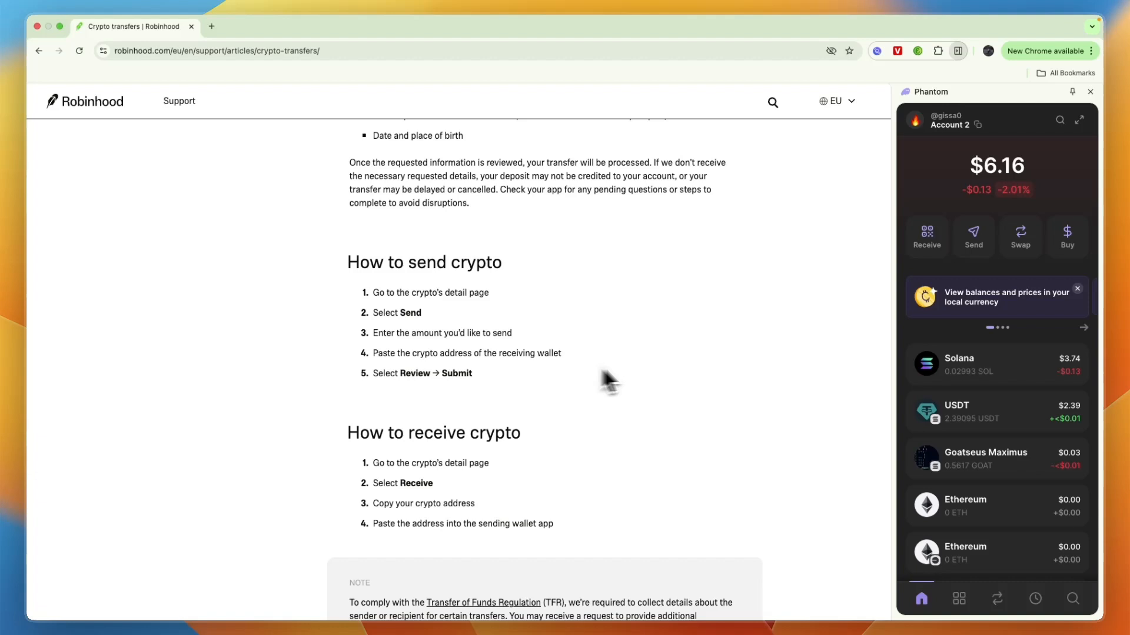
{"action": "mouse_move", "coordinate": [1016, 339]}
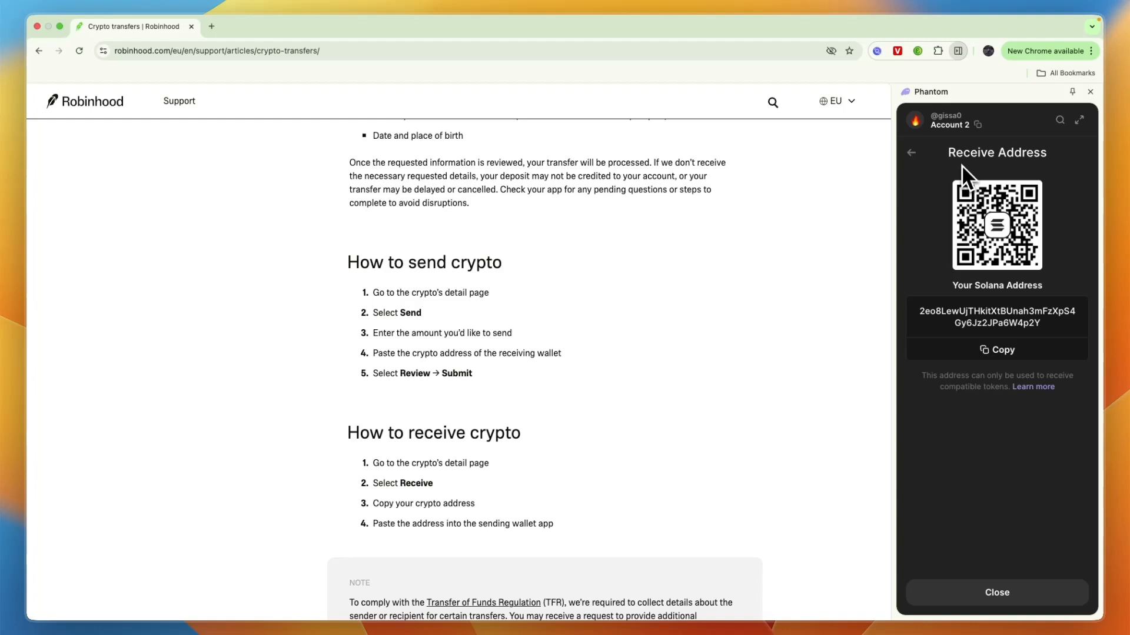
Open Phantom's Receive screen and copy the wallet's Solana address.
{"action": "left_click", "coordinate": [996, 350]}
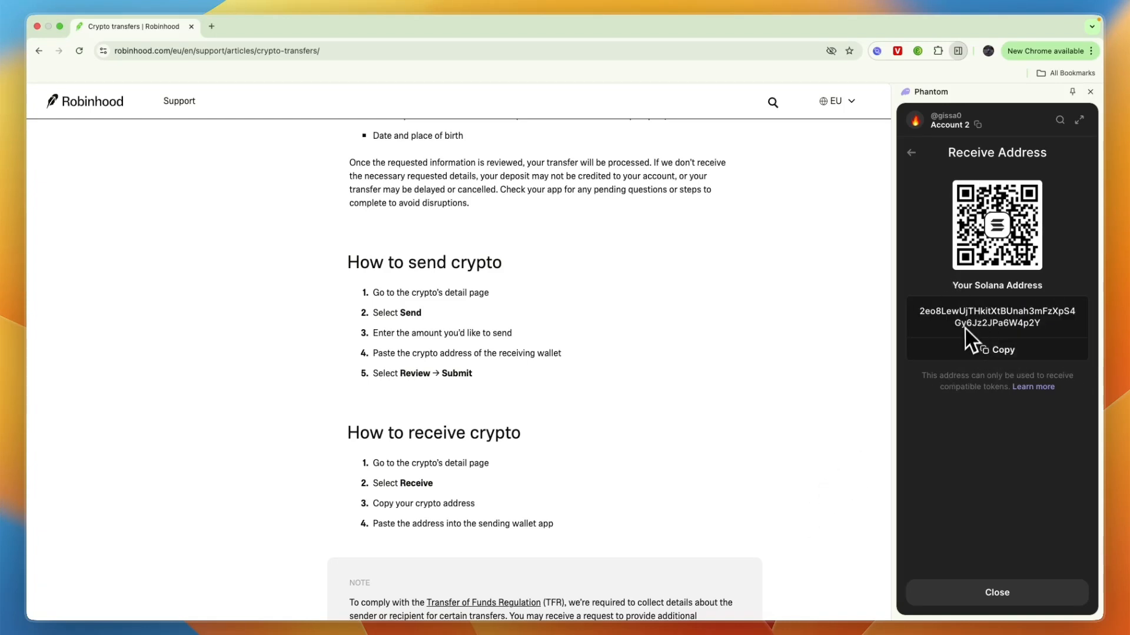
{"action": "left_click", "coordinate": [996, 349]}
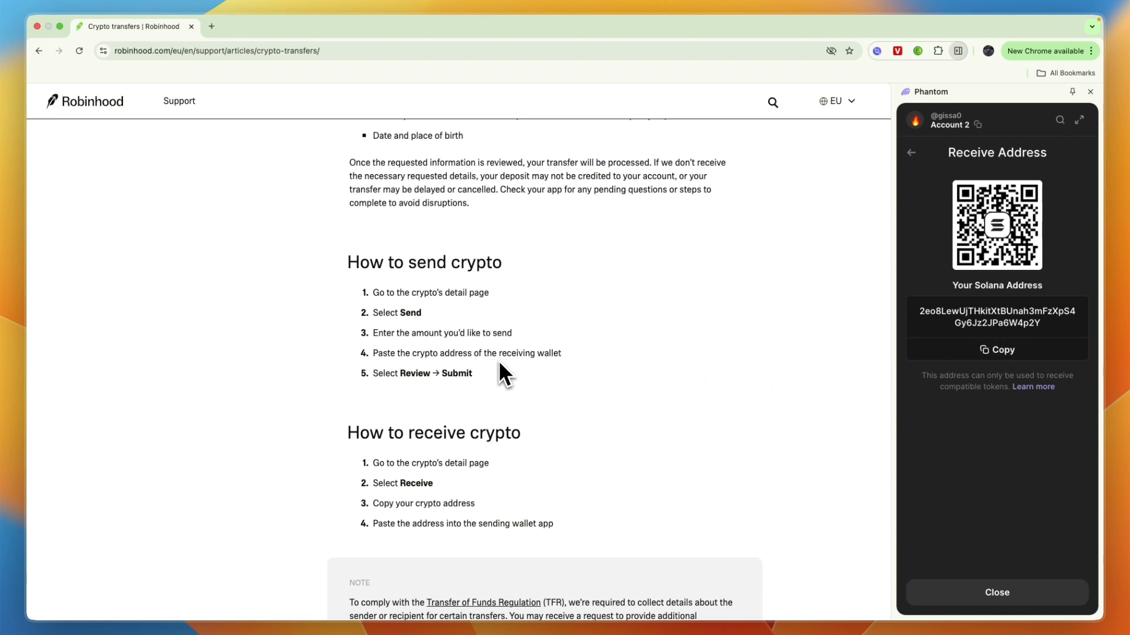
{"action": "mouse_move", "coordinate": [601, 371]}
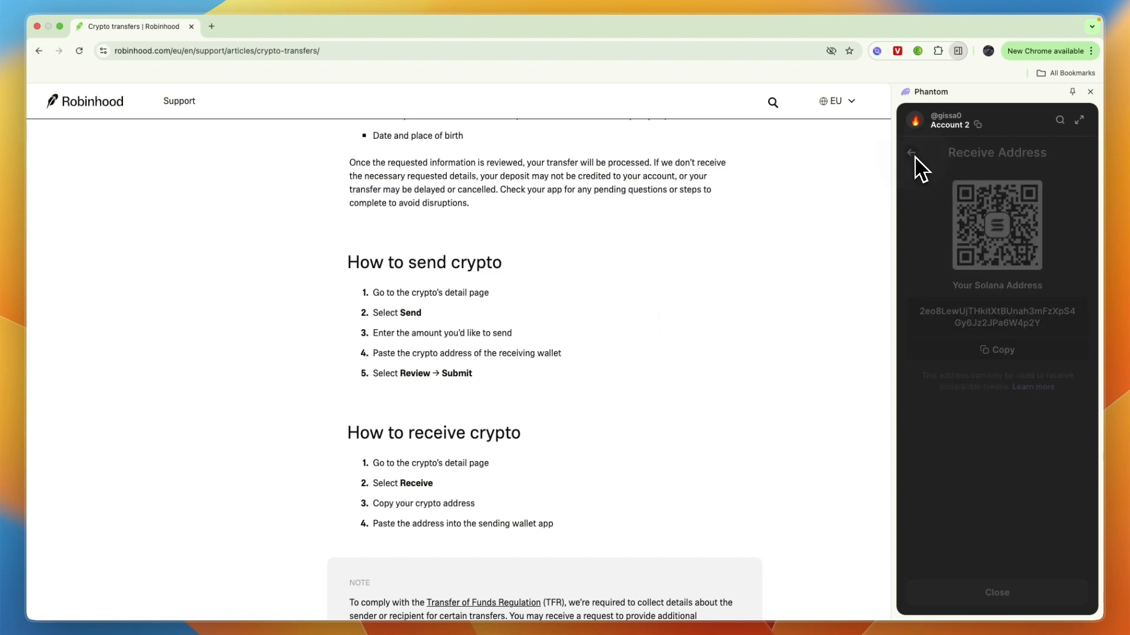
Leave the Receive Address screen, returning to the $6.16 wallet balance and token list.
{"action": "left_click", "coordinate": [911, 151]}
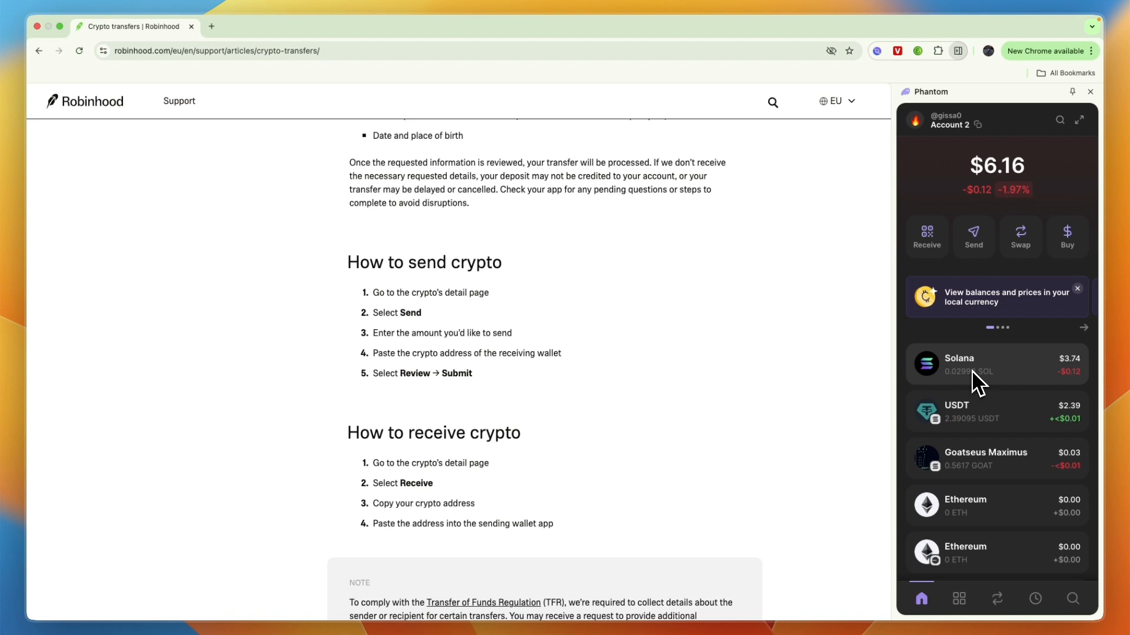
{"action": "double_click", "coordinate": [414, 373]}
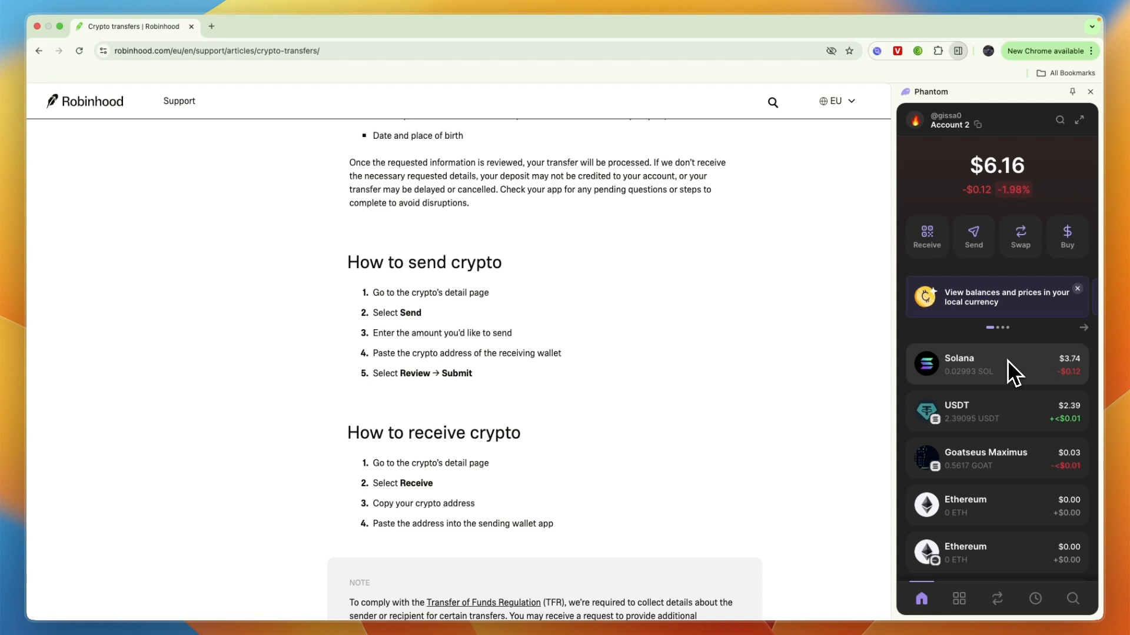
{"action": "mouse_move", "coordinate": [976, 386]}
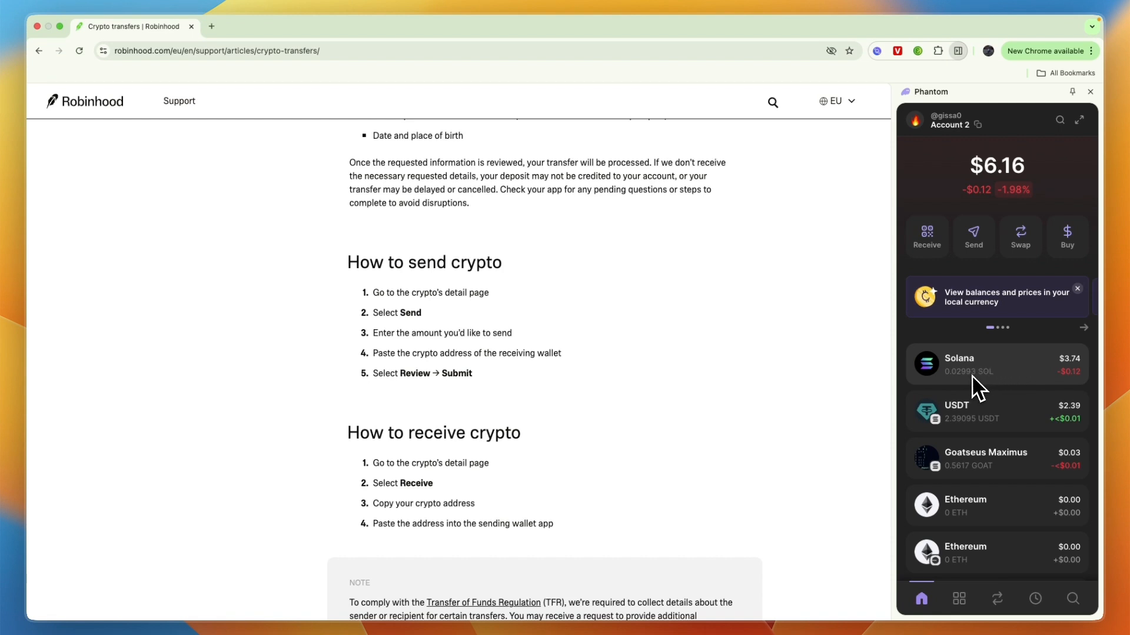